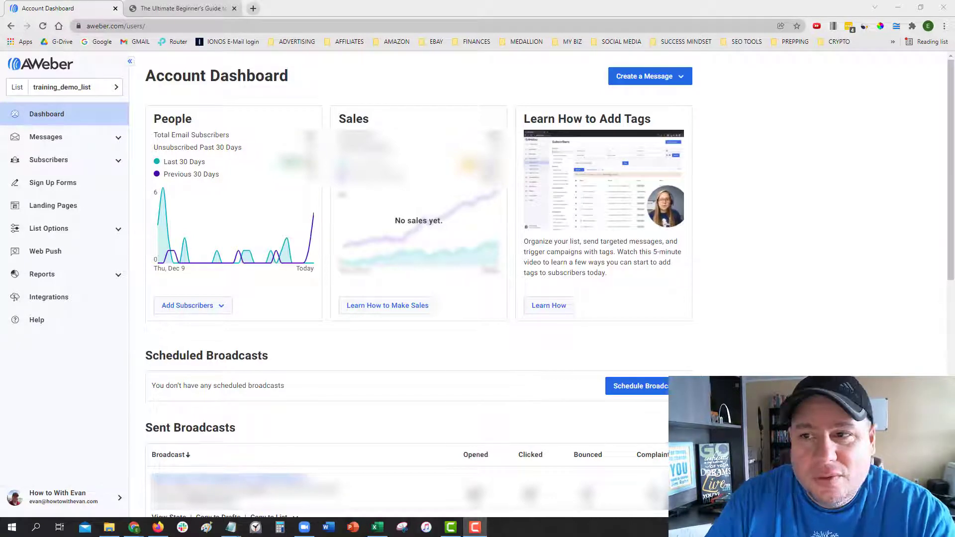
# Show the profitcycleplan.com landing page offering the free affiliate-marketing guide.
pyautogui.click(181, 8)
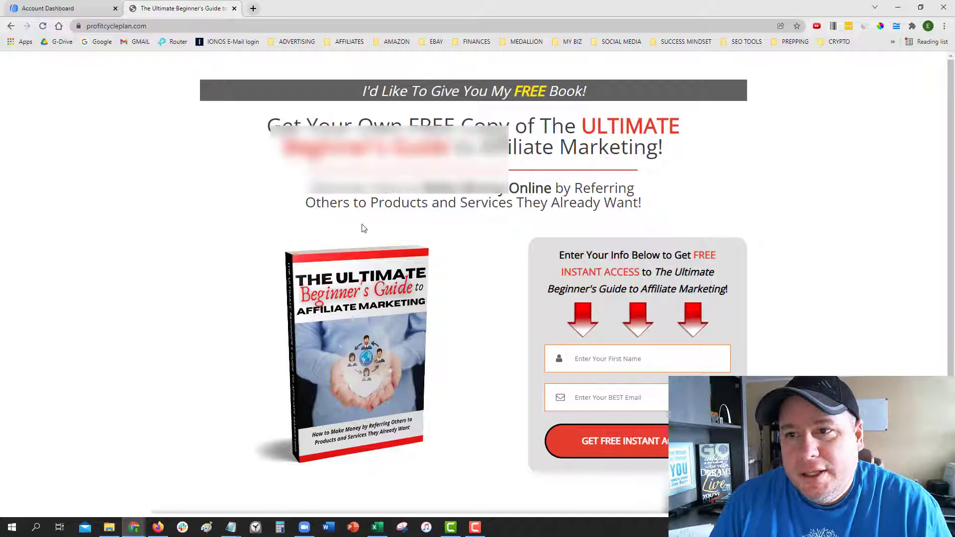
# Return to the AWeber Account Dashboard and open the training_demo_list list switcher.
pyautogui.click(61, 8)
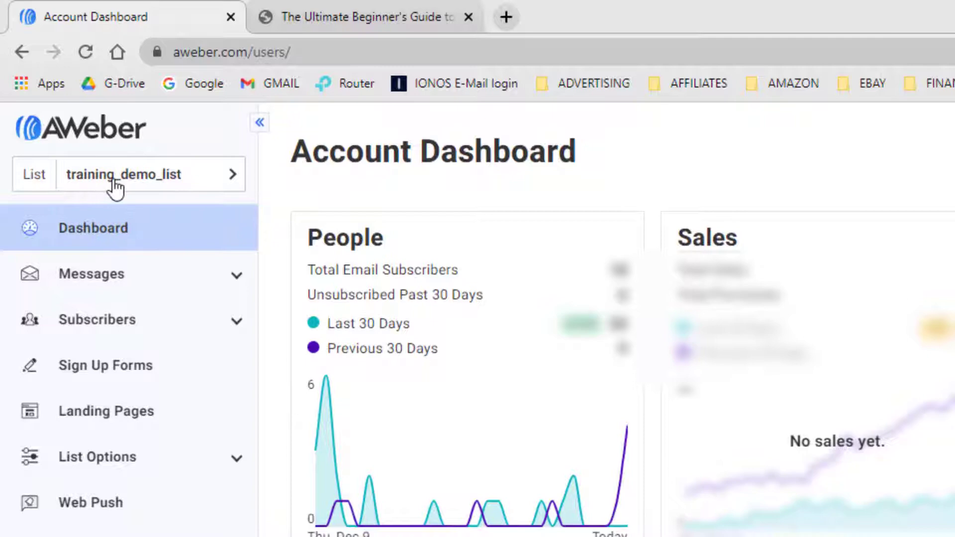
pyautogui.moveTo(54, 185)
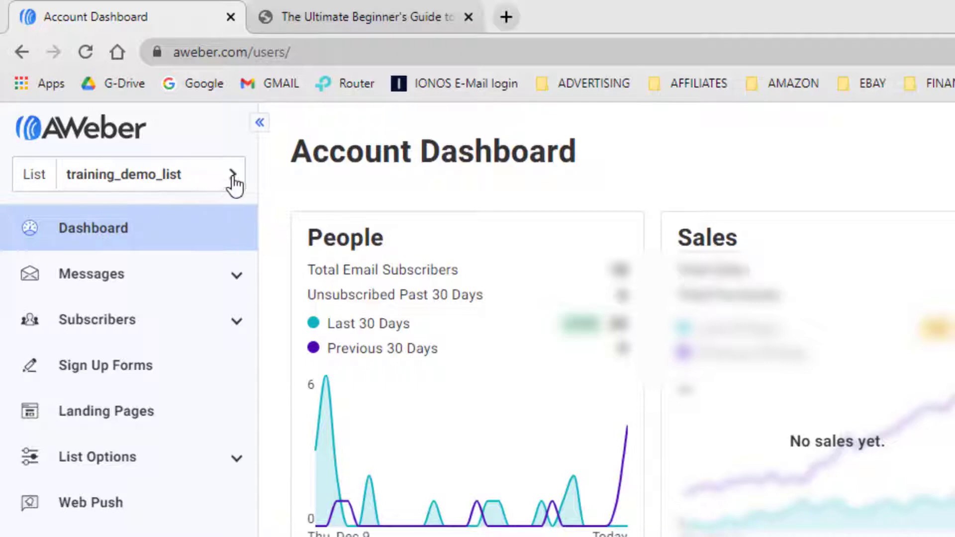
pyautogui.click(236, 174)
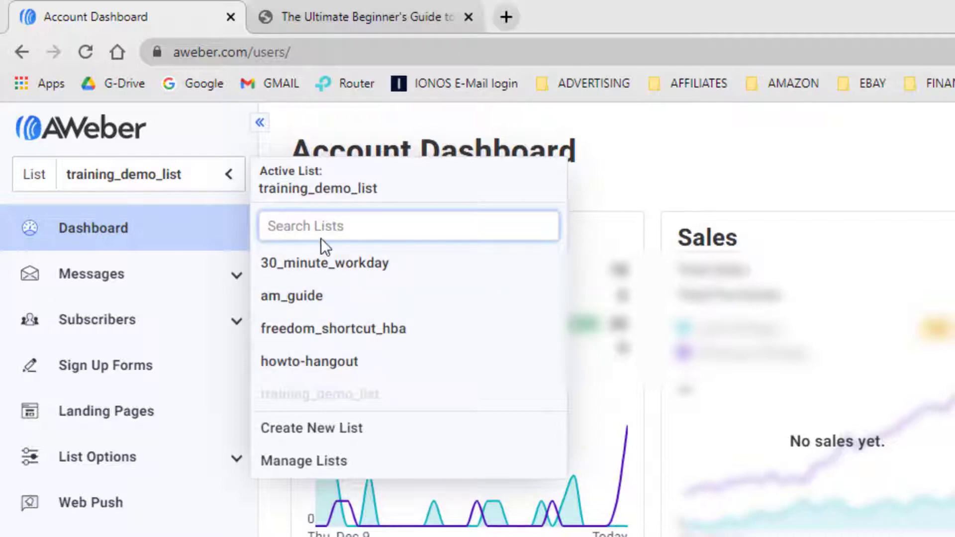
pyautogui.moveTo(307, 195)
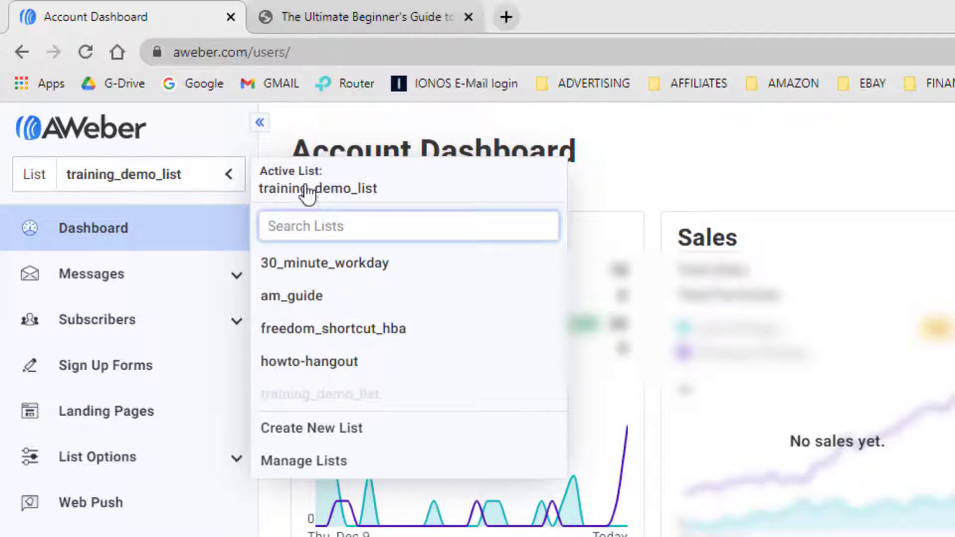
pyautogui.moveTo(160, 193)
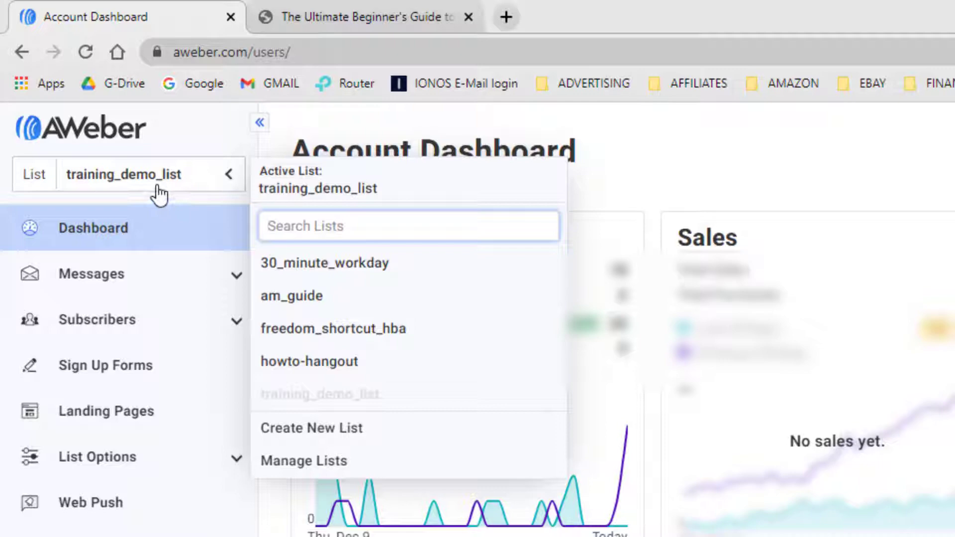
pyautogui.moveTo(106, 189)
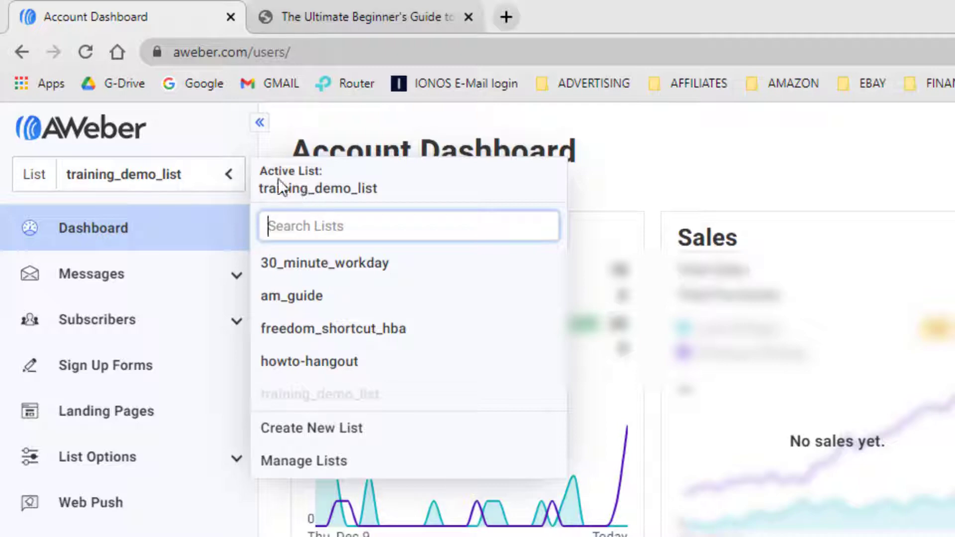
pyautogui.moveTo(295, 467)
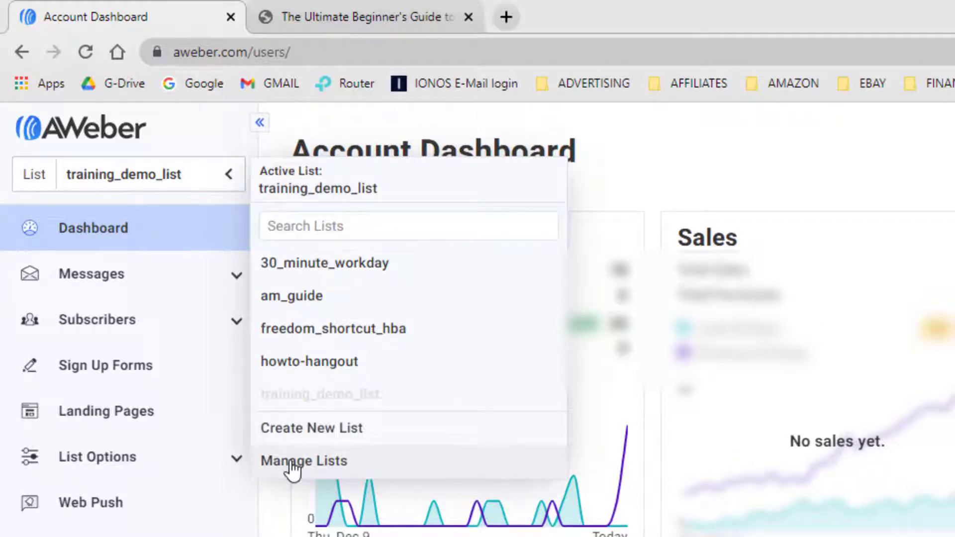
# Choose Manage Lists from the list dropdown.
pyautogui.click(303, 461)
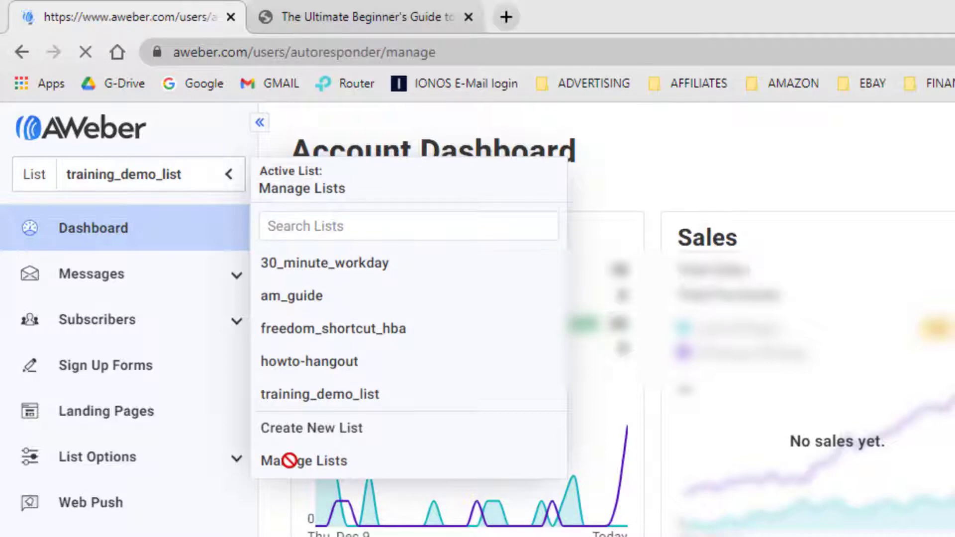
# Open training_demo_list from the Lists page to view its List Settings.
pyautogui.click(303, 460)
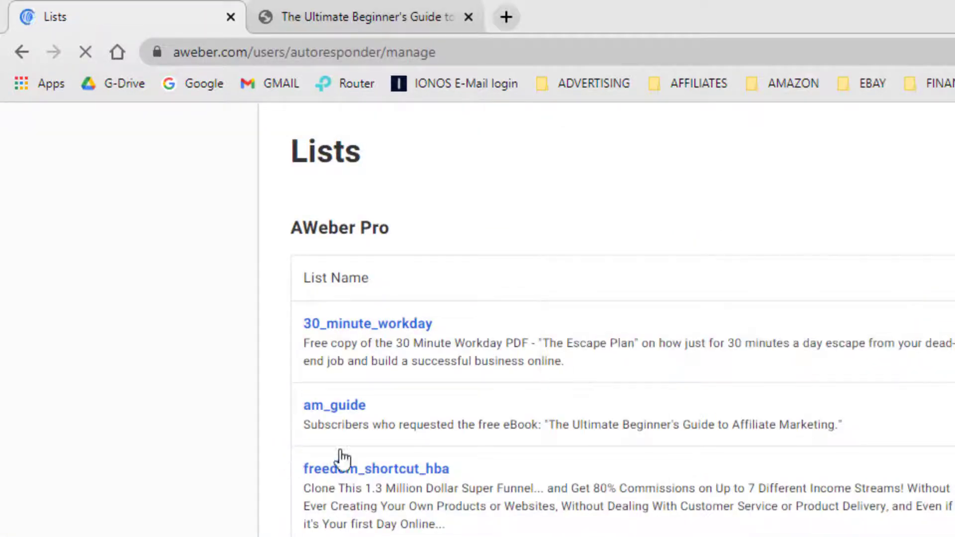
pyautogui.scroll(-3)
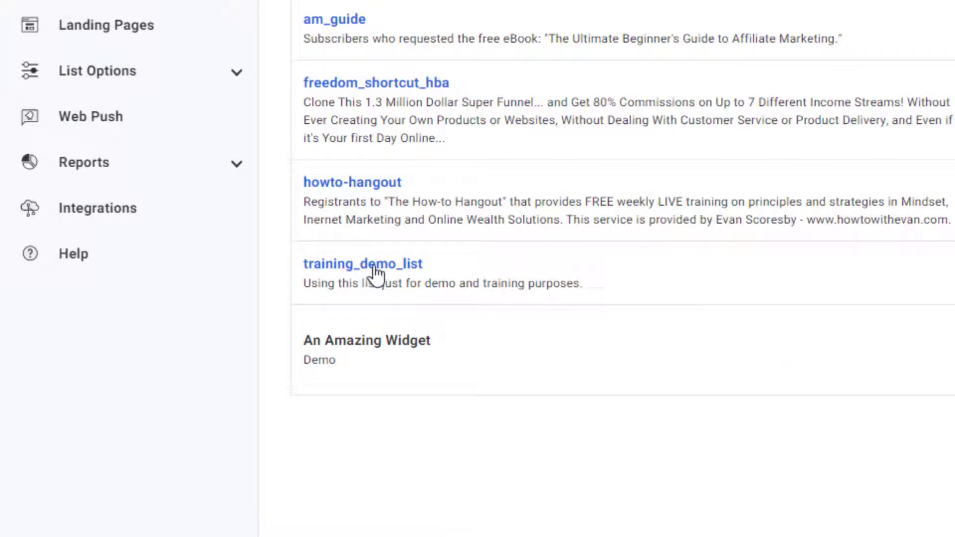
pyautogui.moveTo(346, 274)
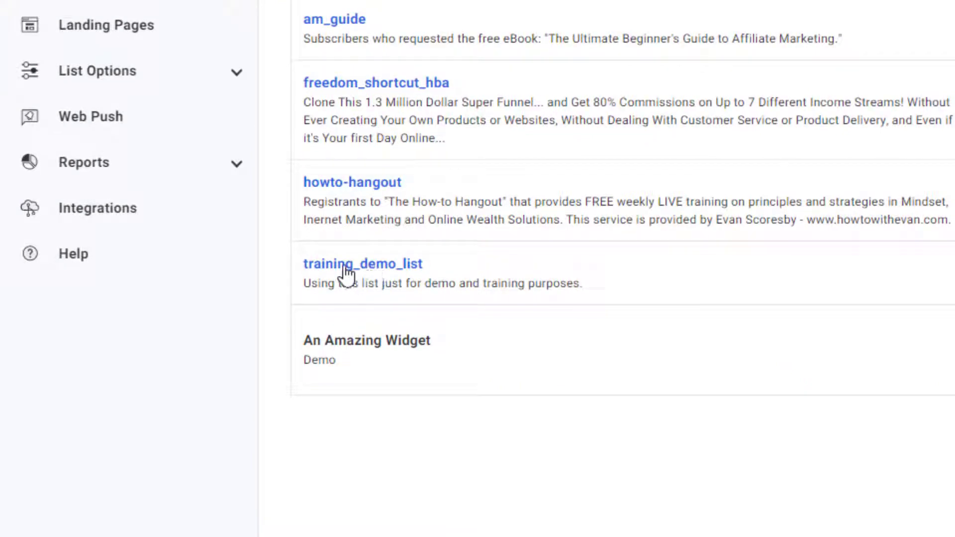
pyautogui.click(363, 263)
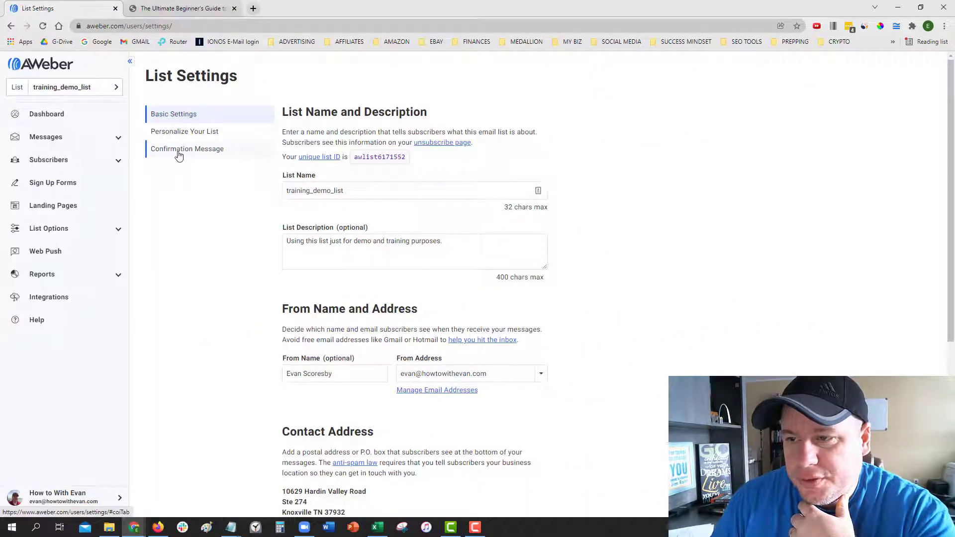
# Show Confirmation Message Settings: sign-up-form and API confirmations on, imports off.
pyautogui.click(187, 149)
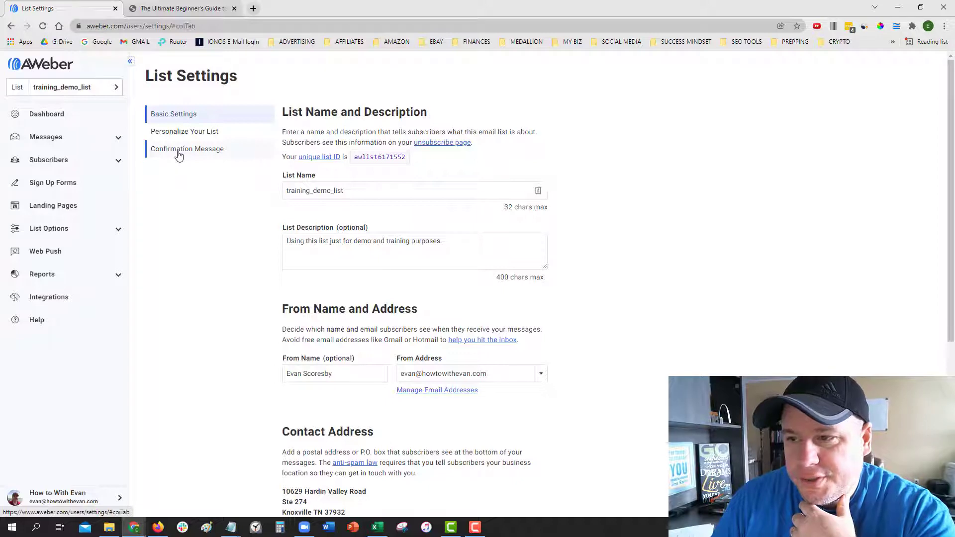
pyautogui.click(187, 148)
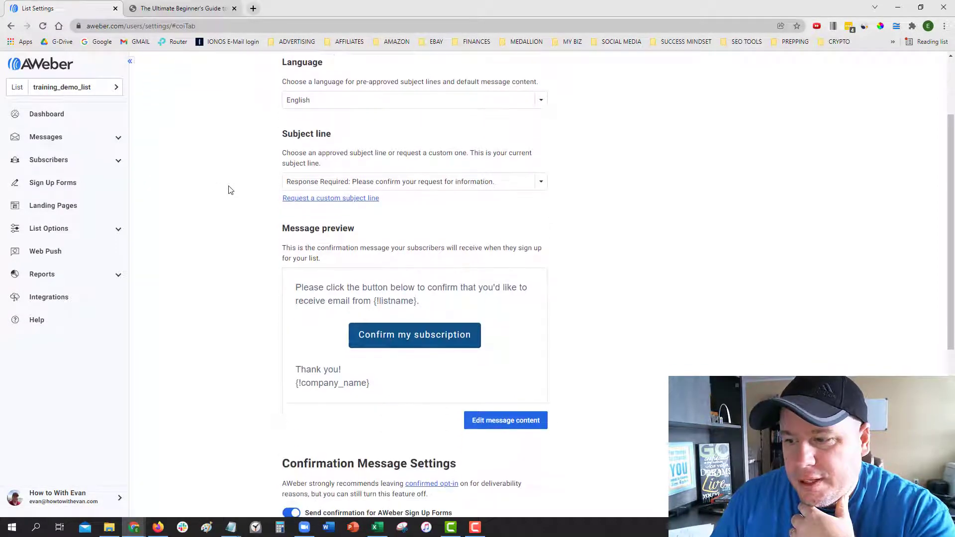
pyautogui.scroll(-3)
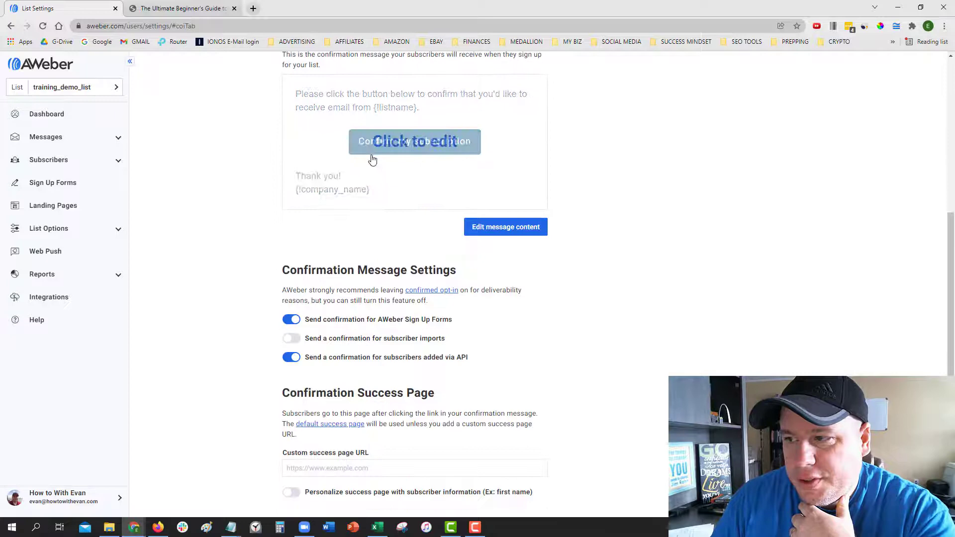
pyautogui.scroll(-3)
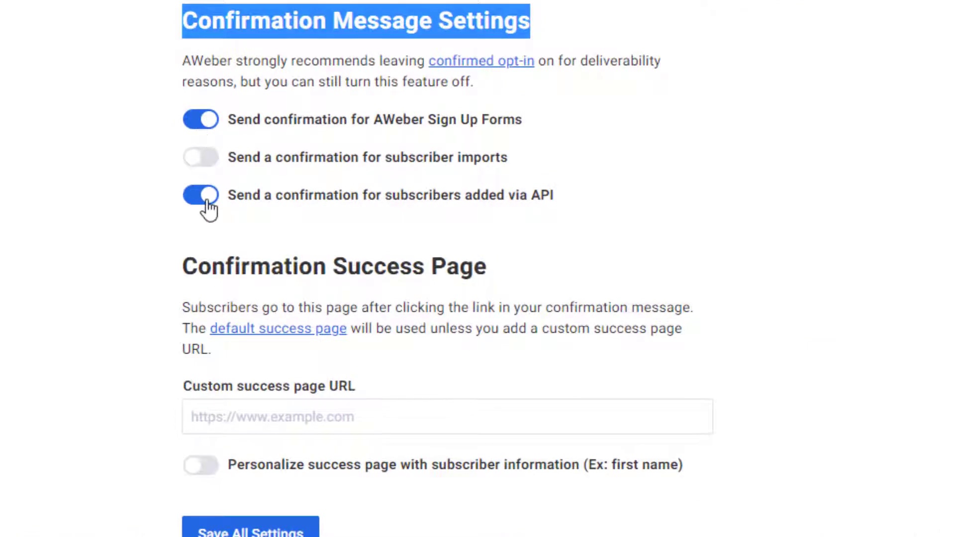
pyautogui.moveTo(220, 138)
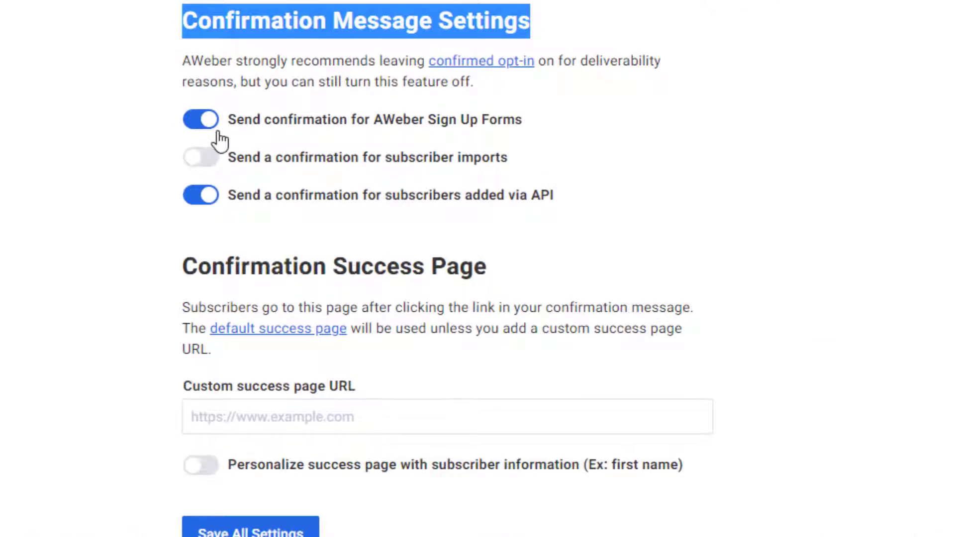
pyautogui.moveTo(244, 130)
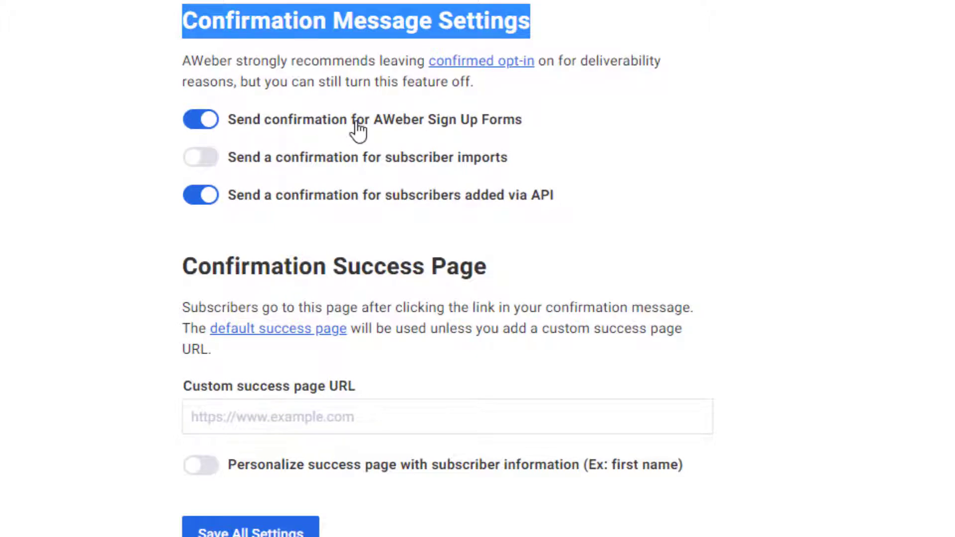
pyautogui.moveTo(244, 201)
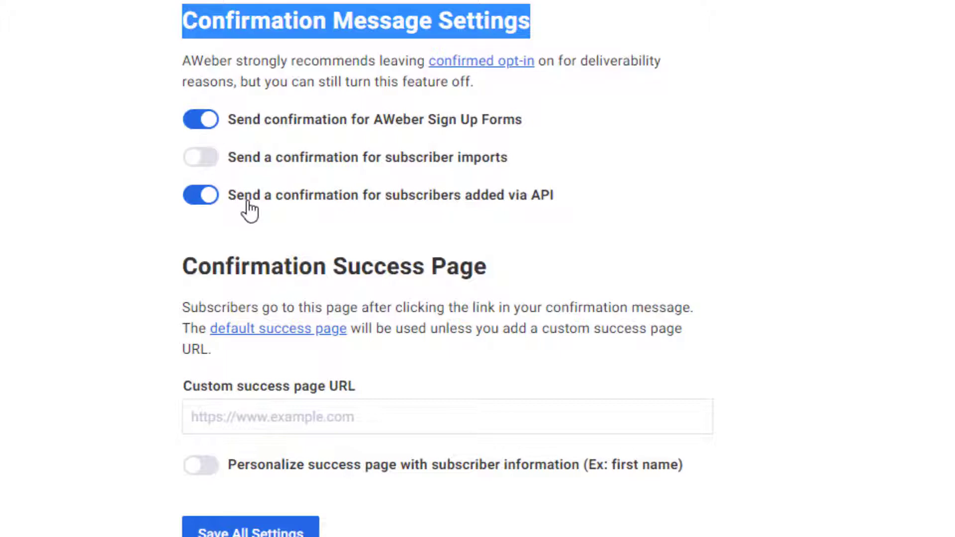
pyautogui.moveTo(210, 214)
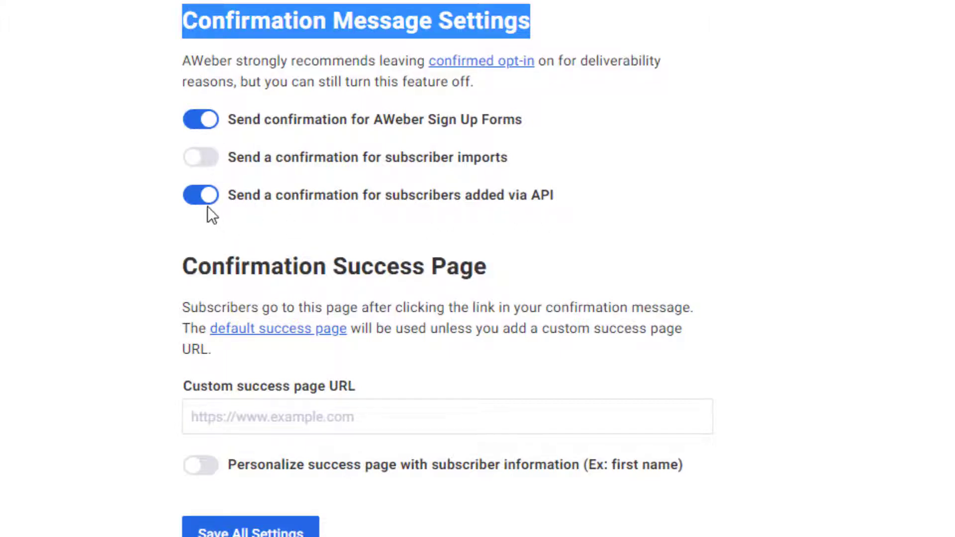
# Switch off the 'subscribers added via API' and 'AWeber Sign Up Forms' confirmation toggles.
pyautogui.click(200, 195)
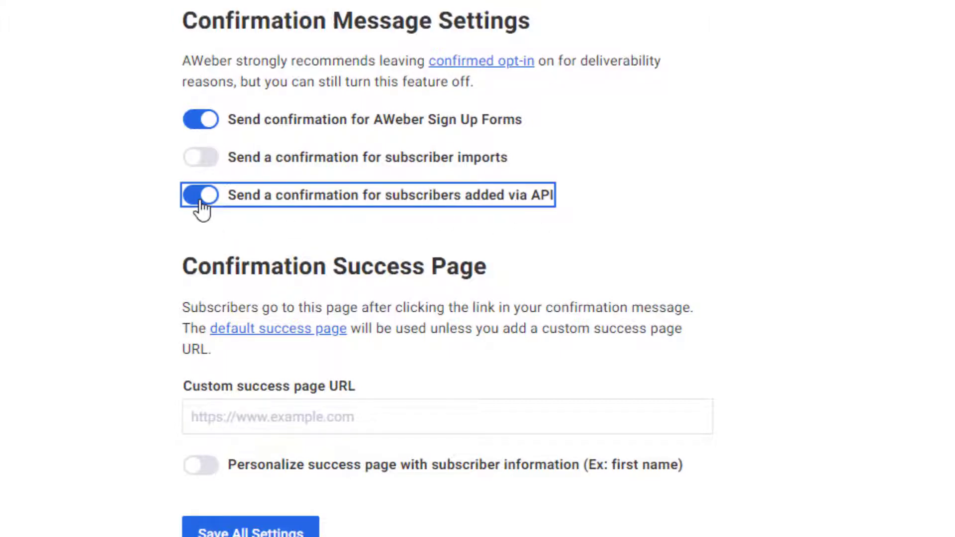
pyautogui.click(200, 195)
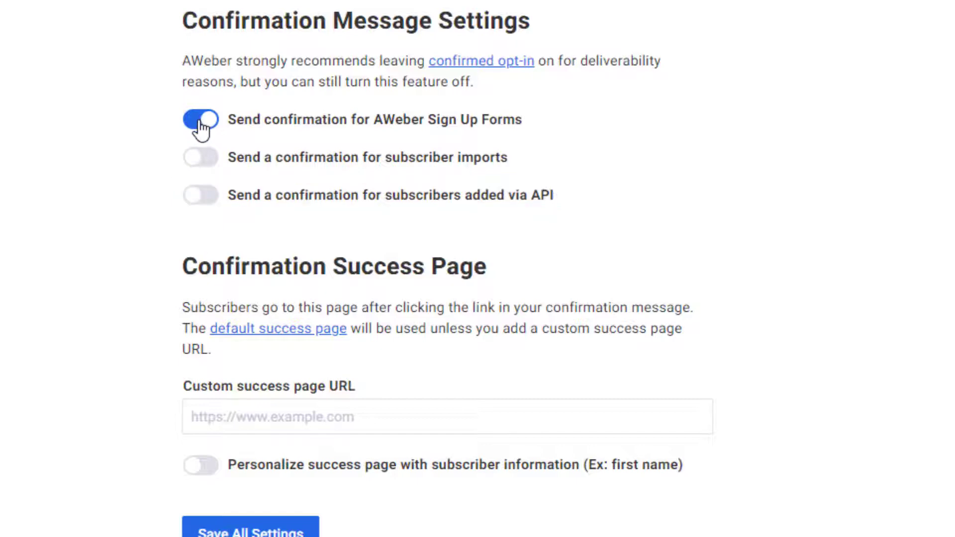
pyautogui.click(200, 120)
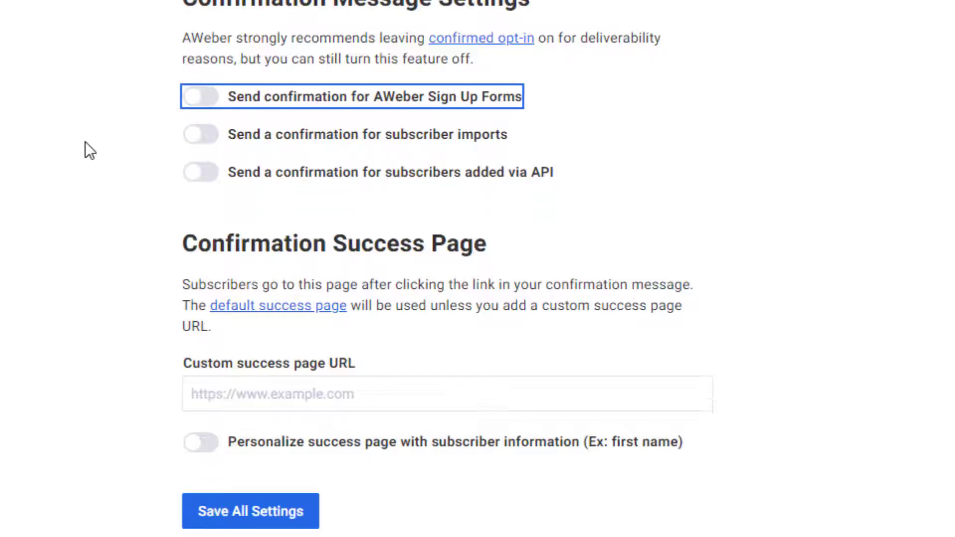
pyautogui.click(250, 511)
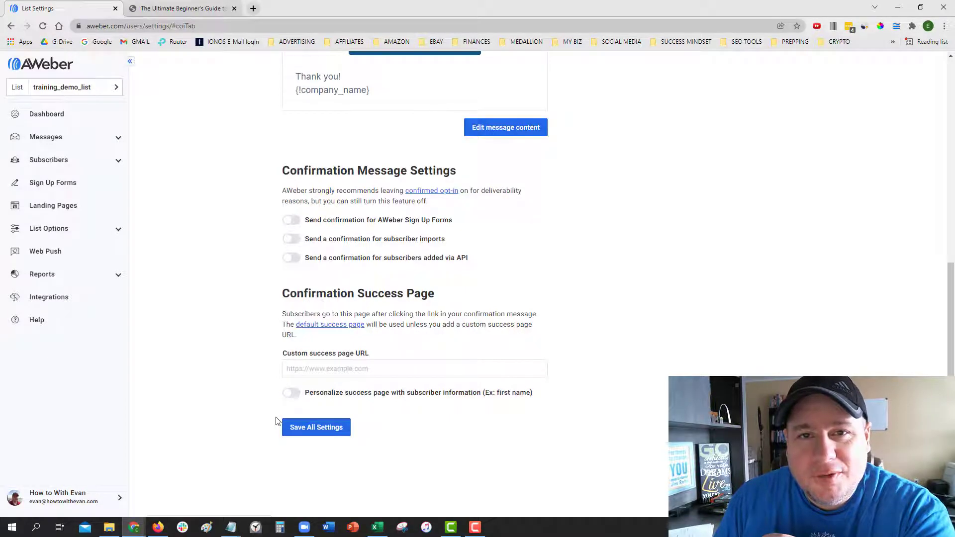
pyautogui.moveTo(294, 232)
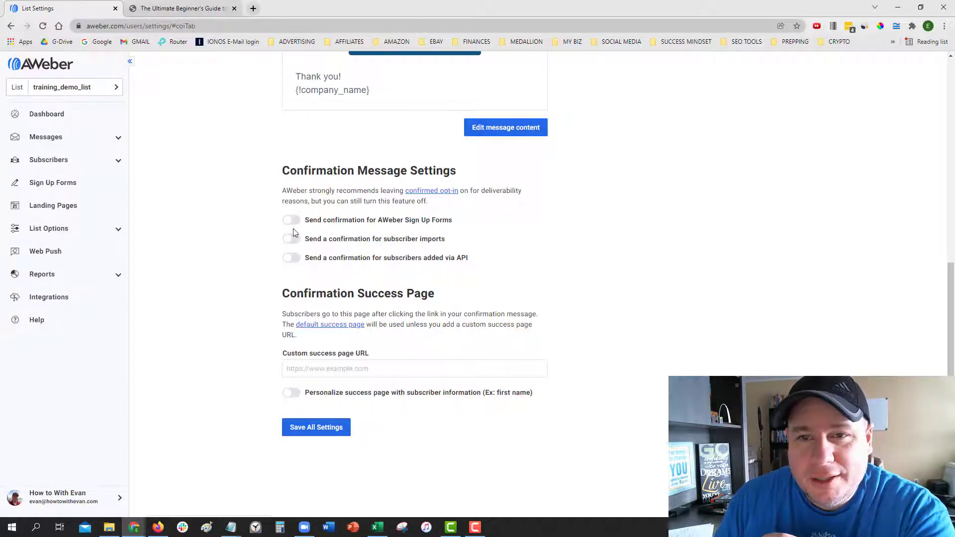
# Go back to the profitcycleplan.com free guide page, leaving confirmations off.
pyautogui.click(176, 8)
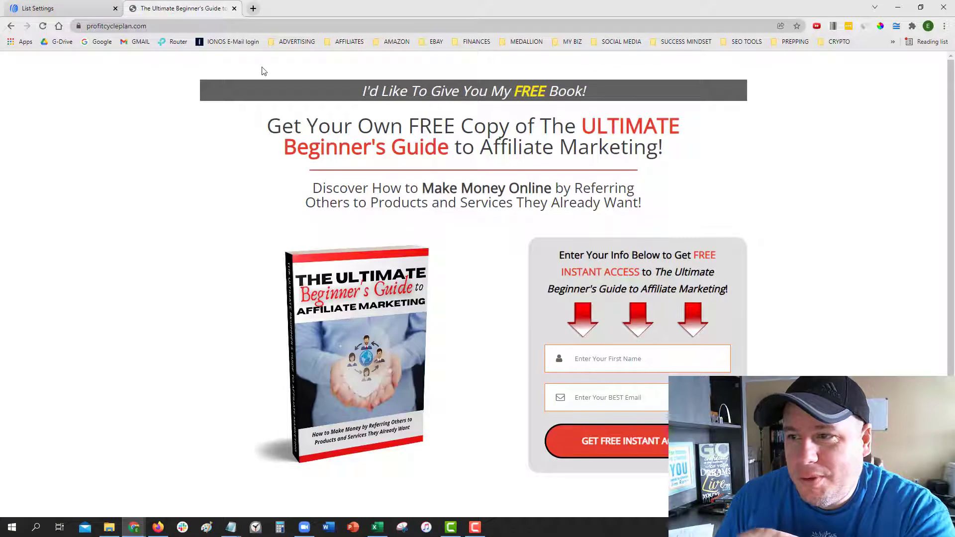